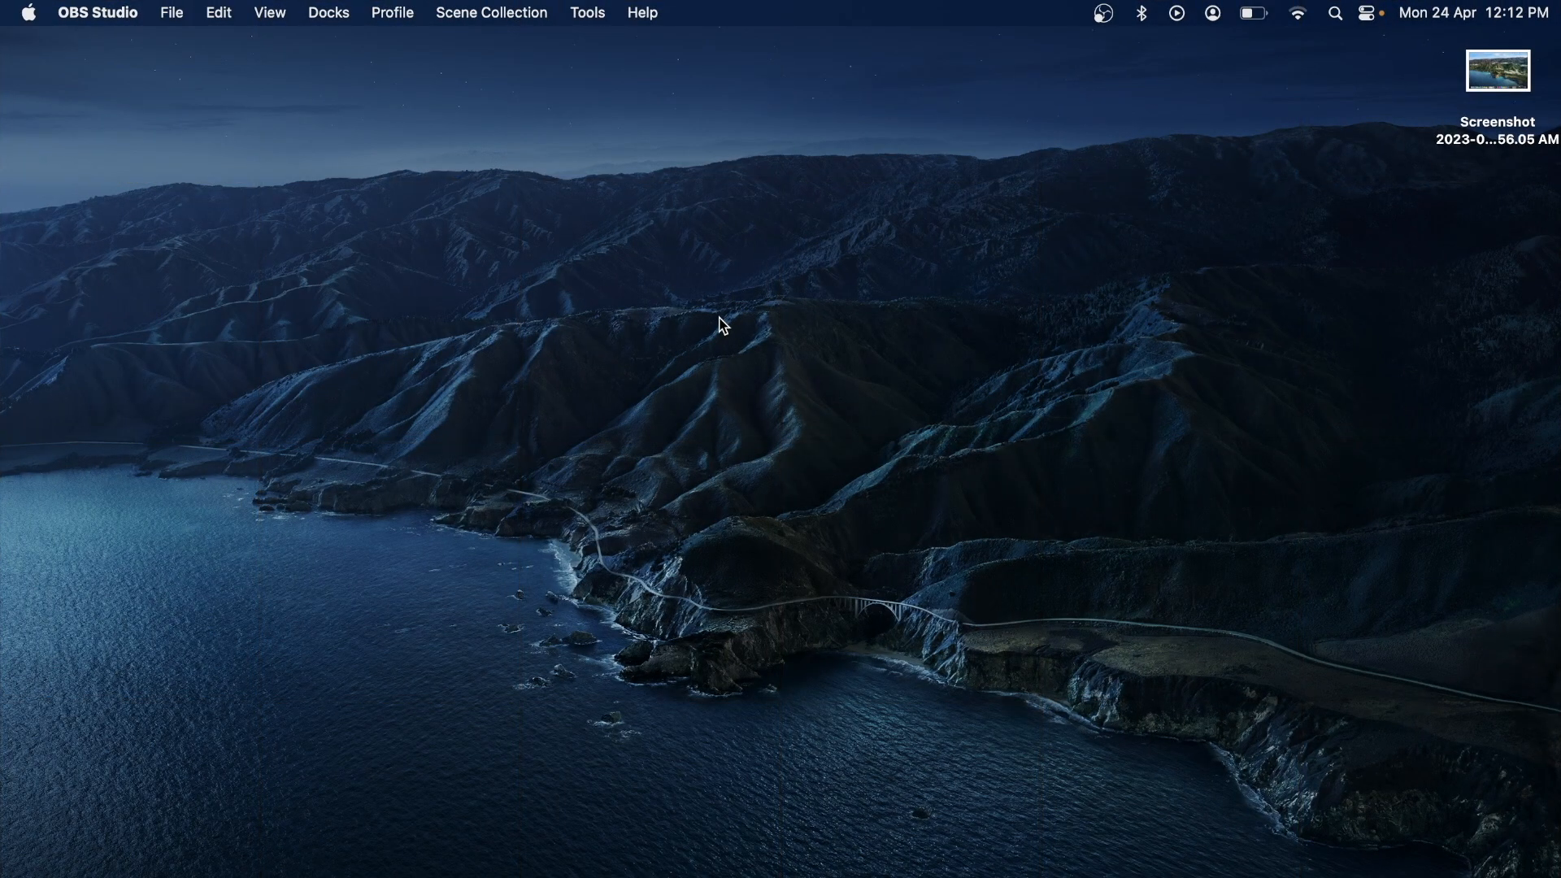
mouse_move(587, 347)
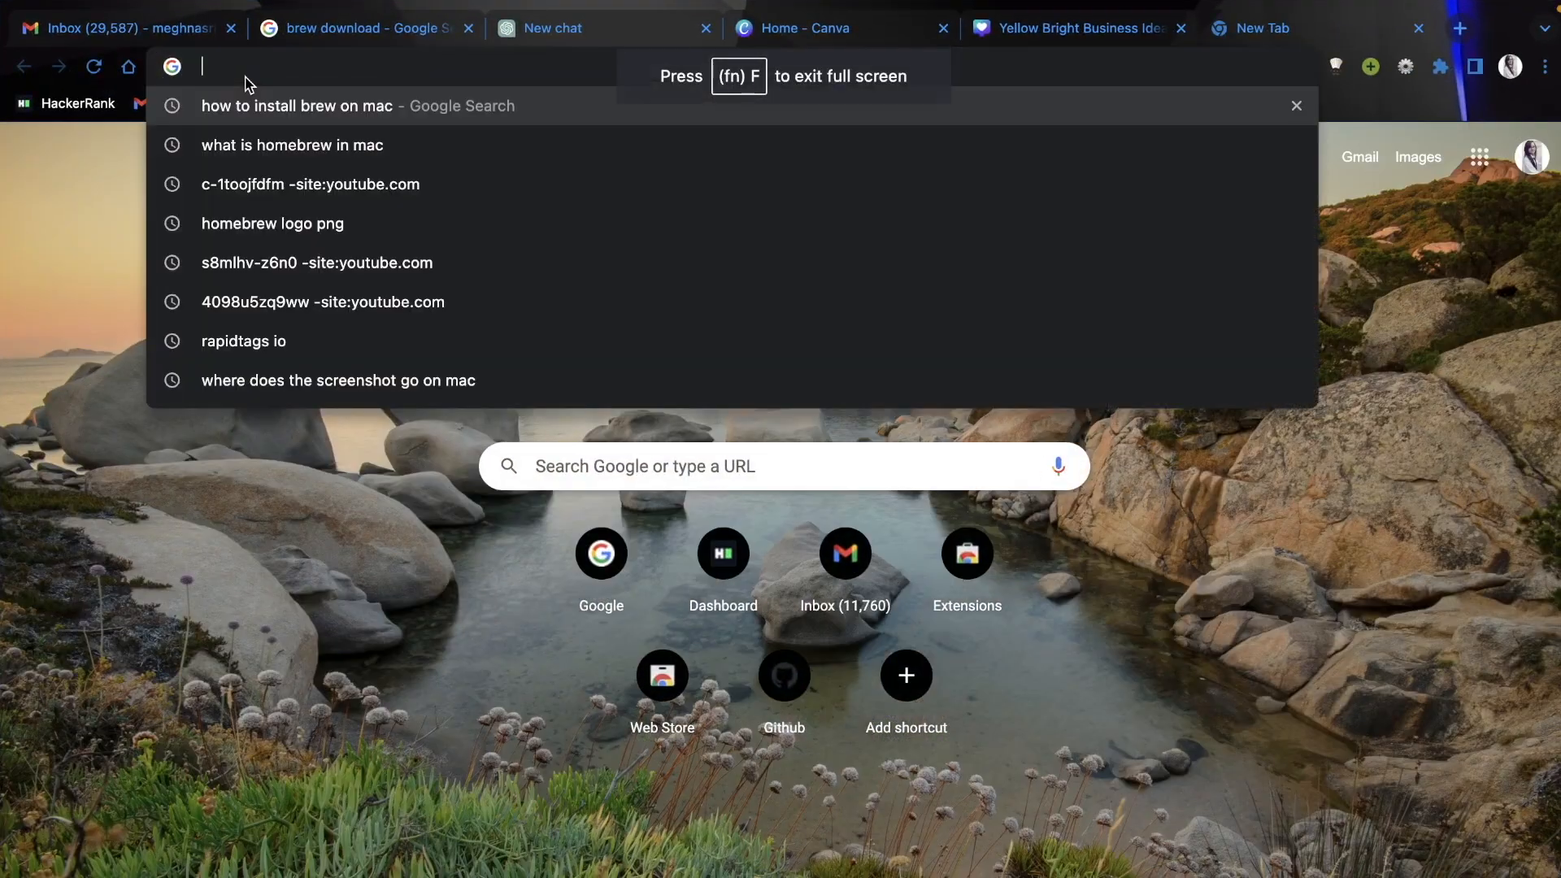
Search for Homebrew, scroll brew.sh to the install command and copy it
type("homeb")
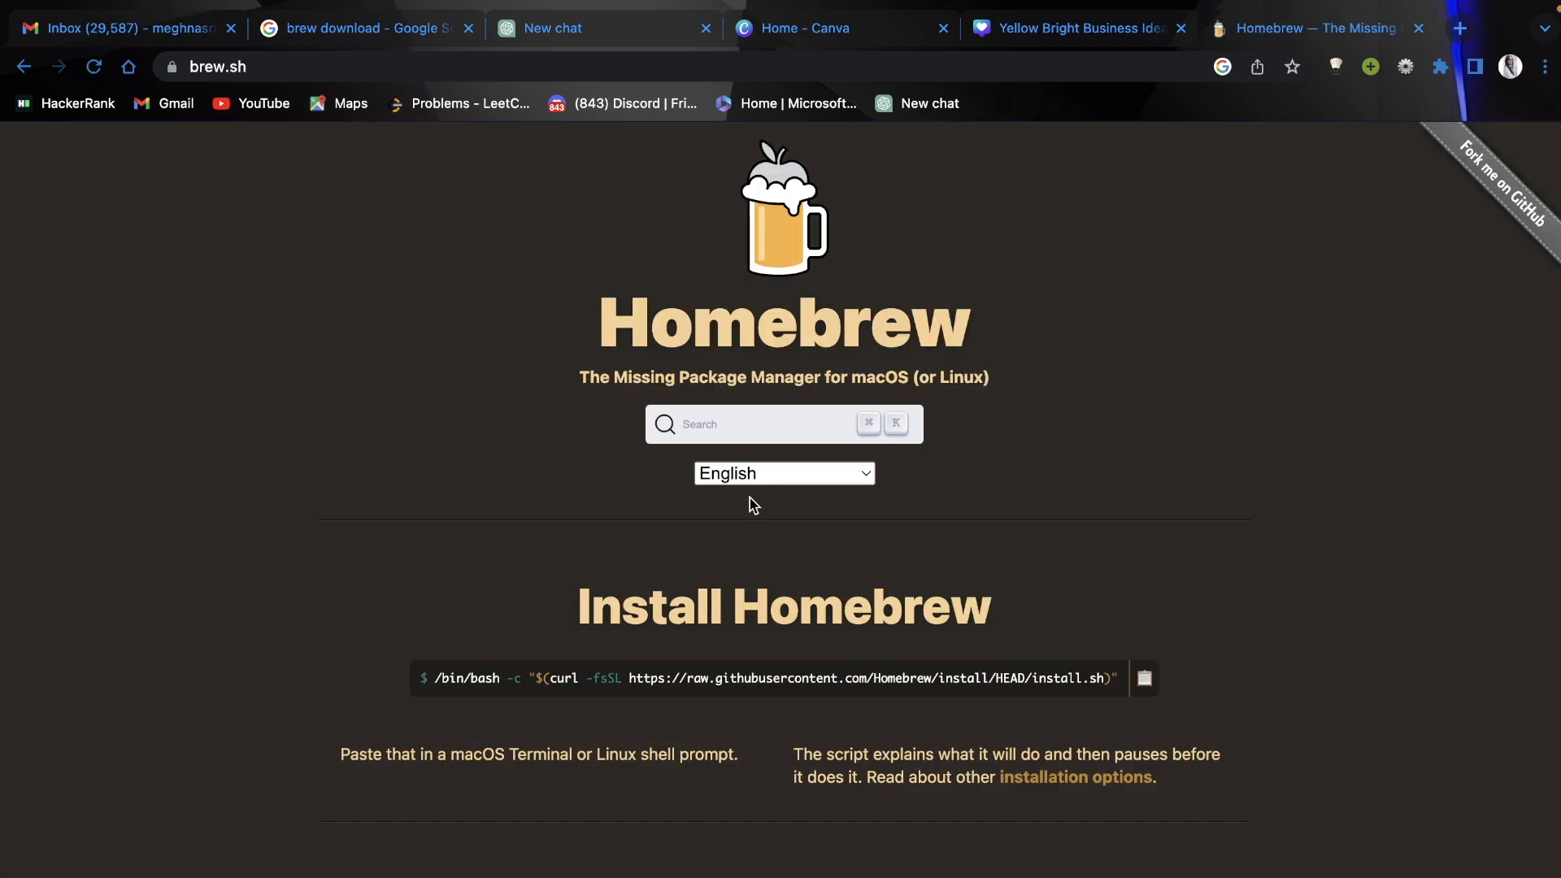
scroll("down", 3)
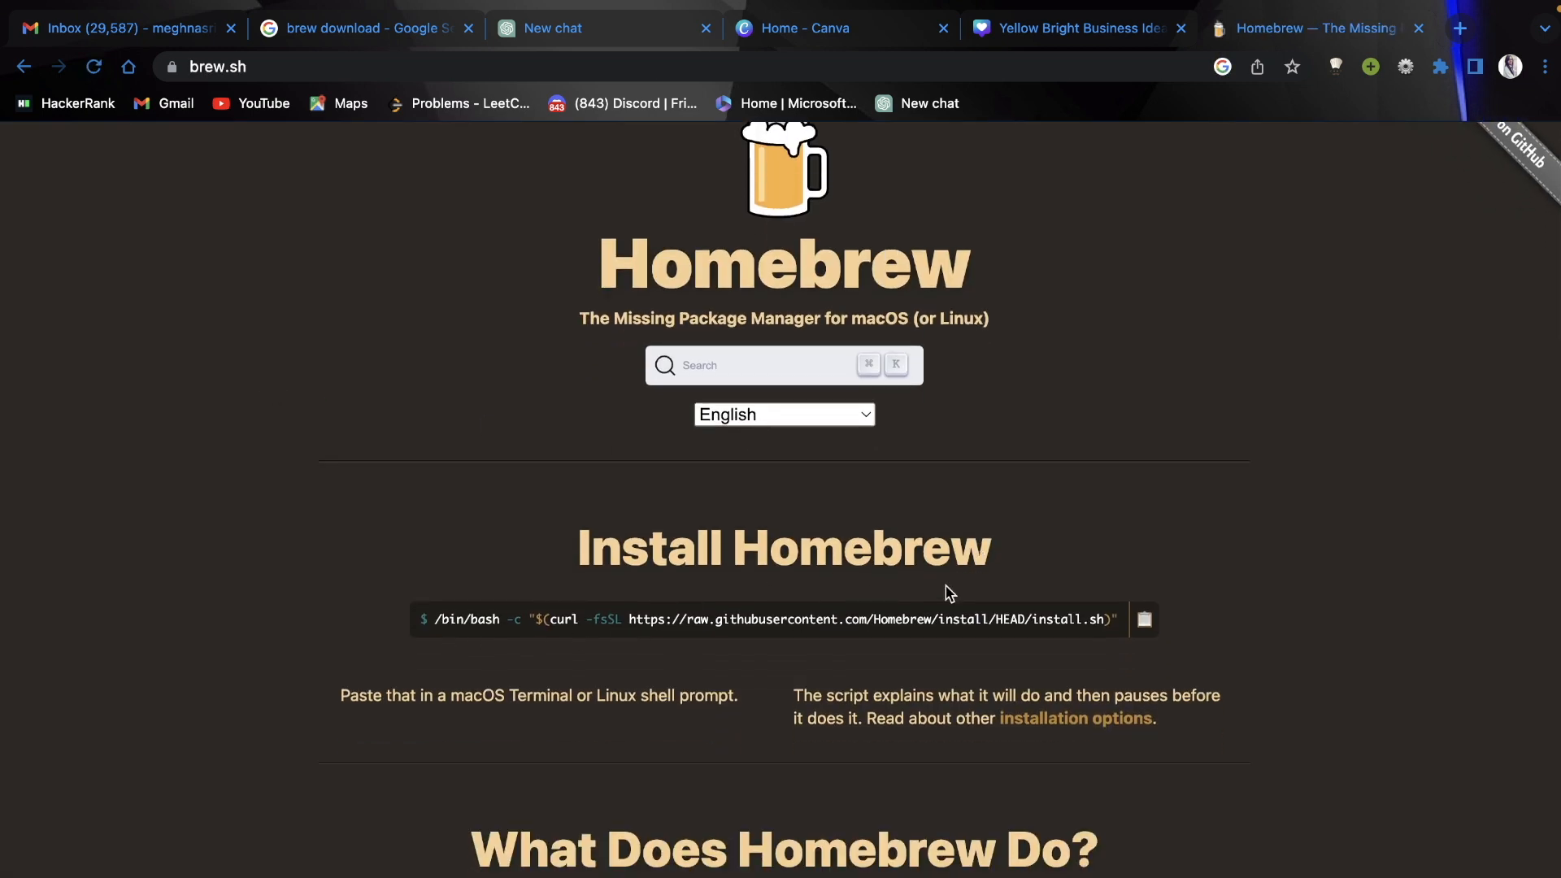
left_click(1143, 619)
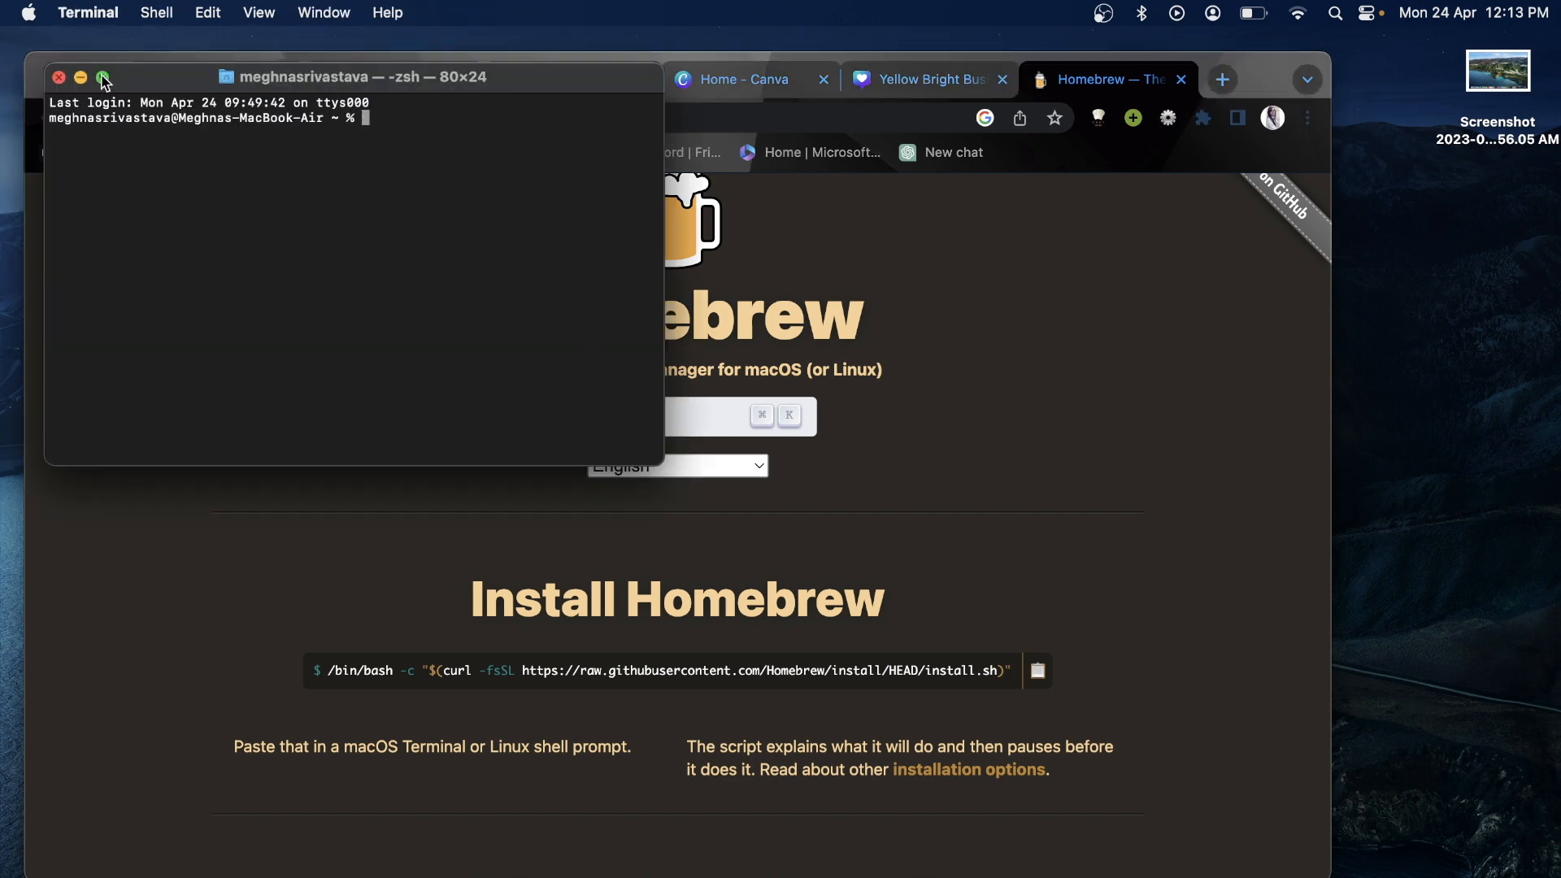
Make Terminal full screen and run the pasted Homebrew install script command
left_click(102, 78)
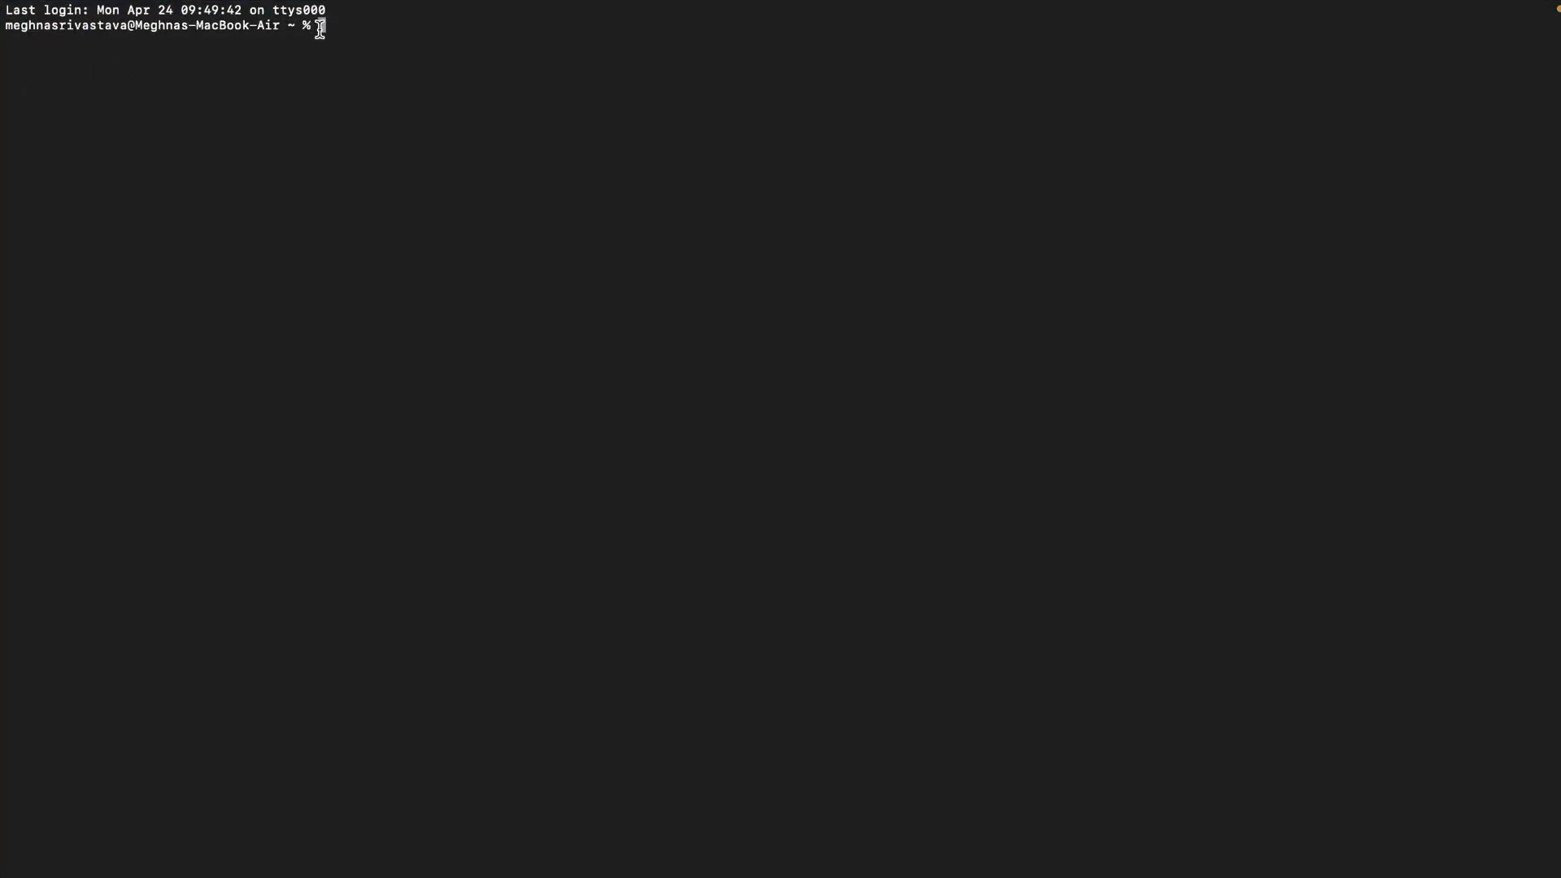
type("/bin/bash -c \"$(curl -fsSL https://raw.githubusercontent.com/Homebrew/install/HEAD/install.sh)\"")
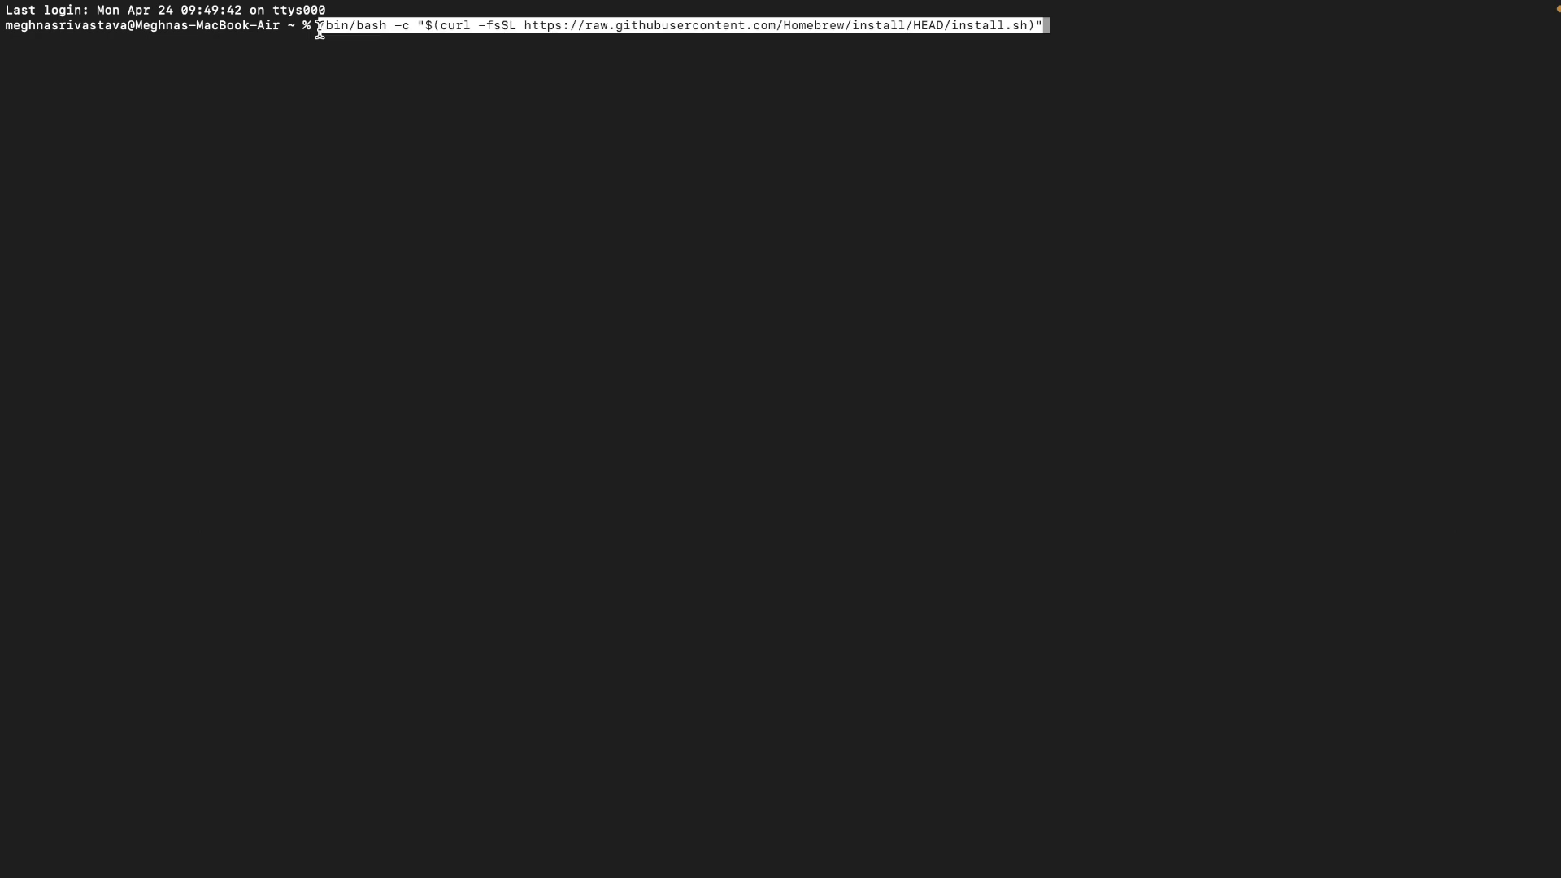
key("Return")
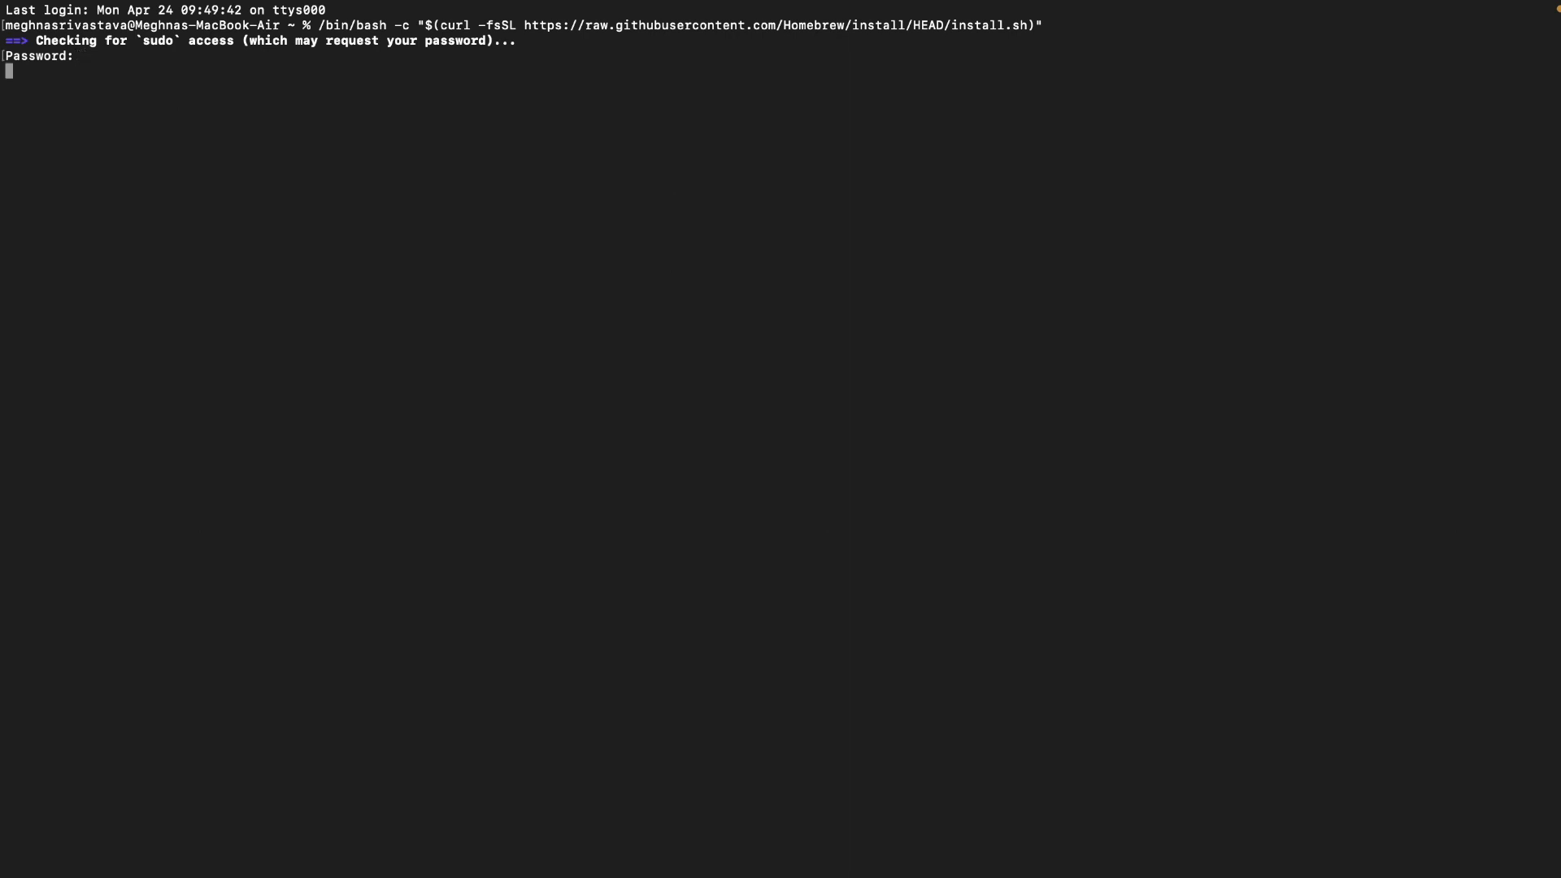
Submit the sudo password and confirm continuing with the Homebrew installation
key("Return")
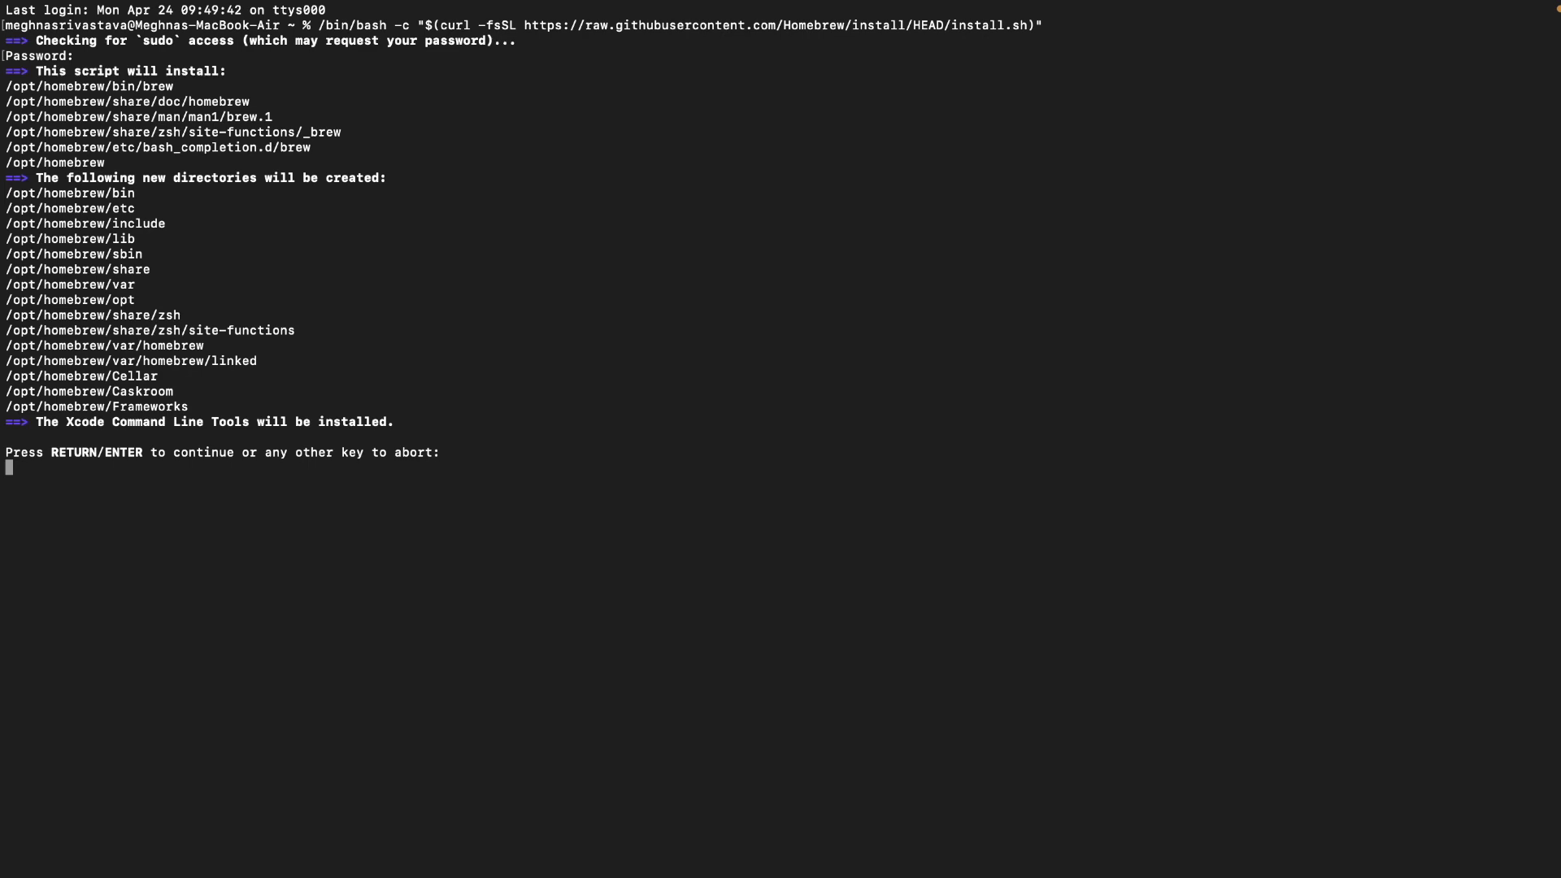
key("Return")
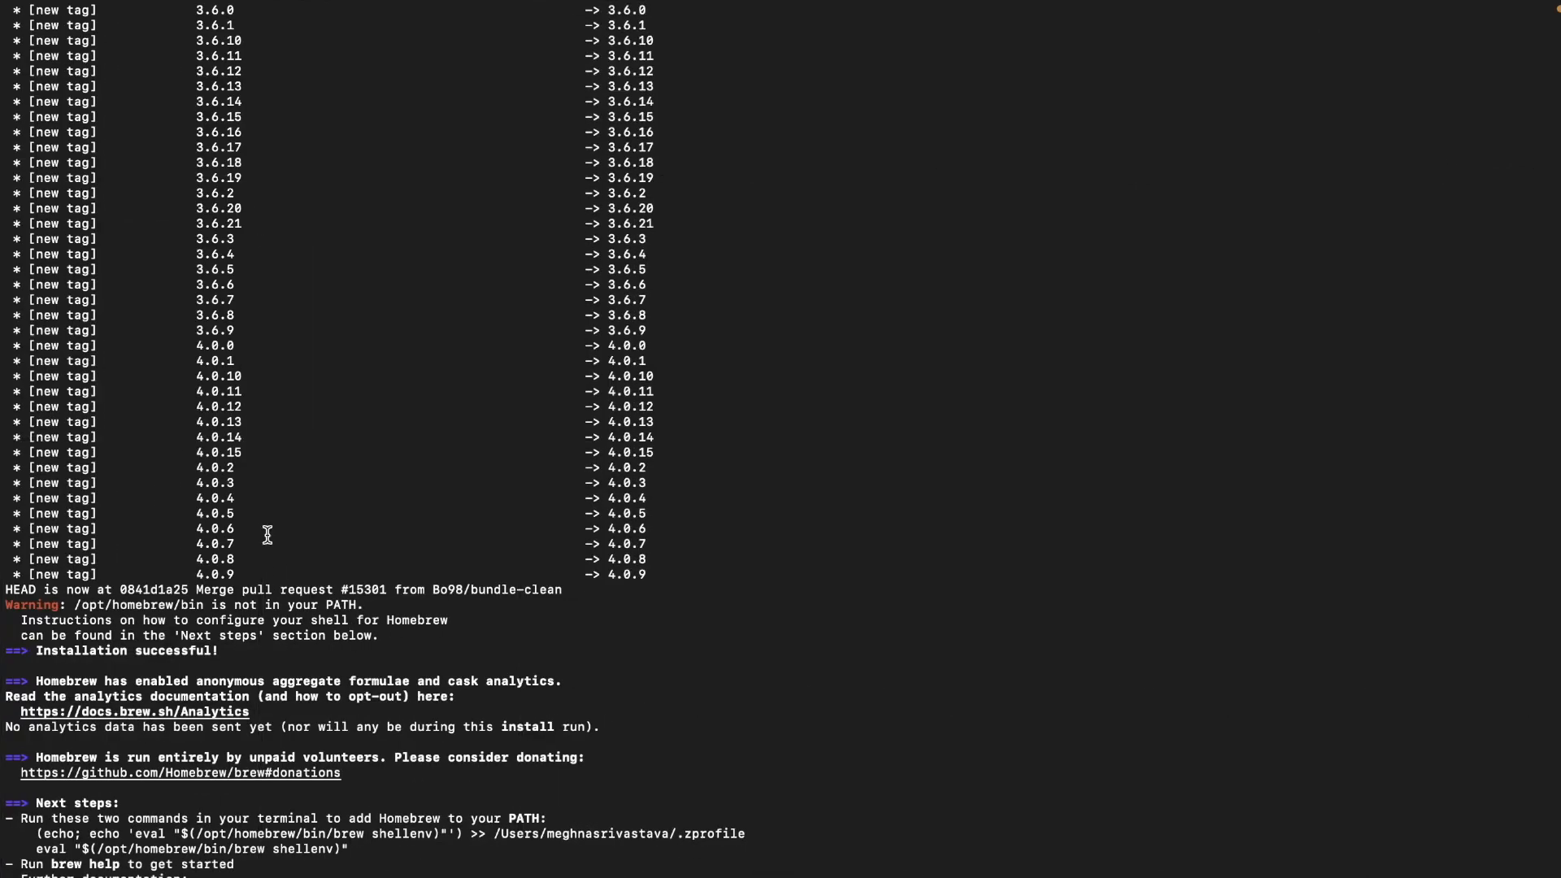
mouse_move(48, 819)
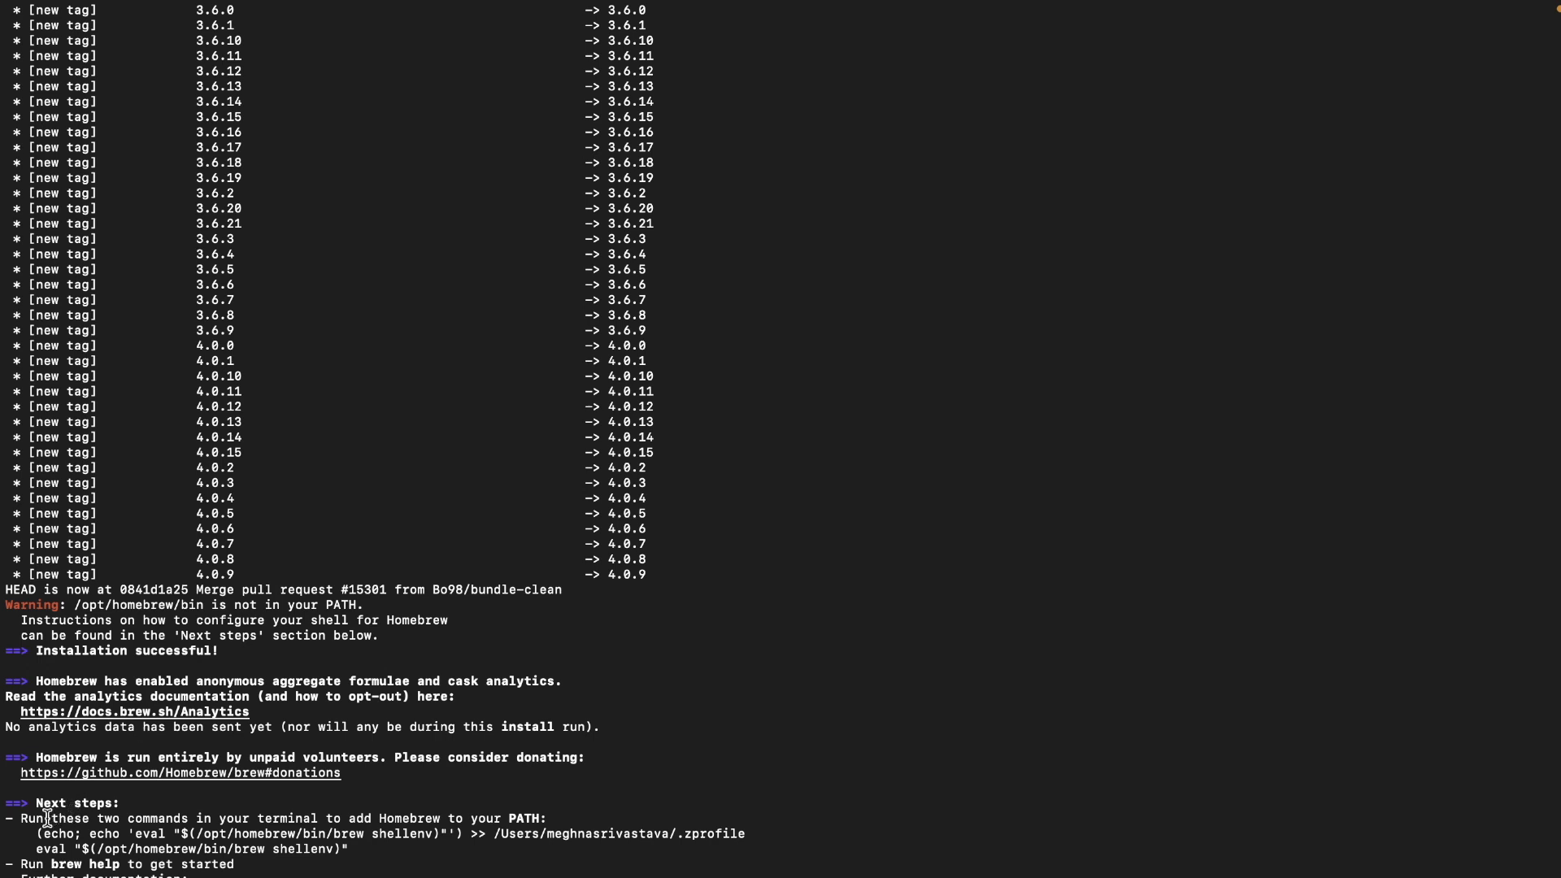
mouse_move(200, 821)
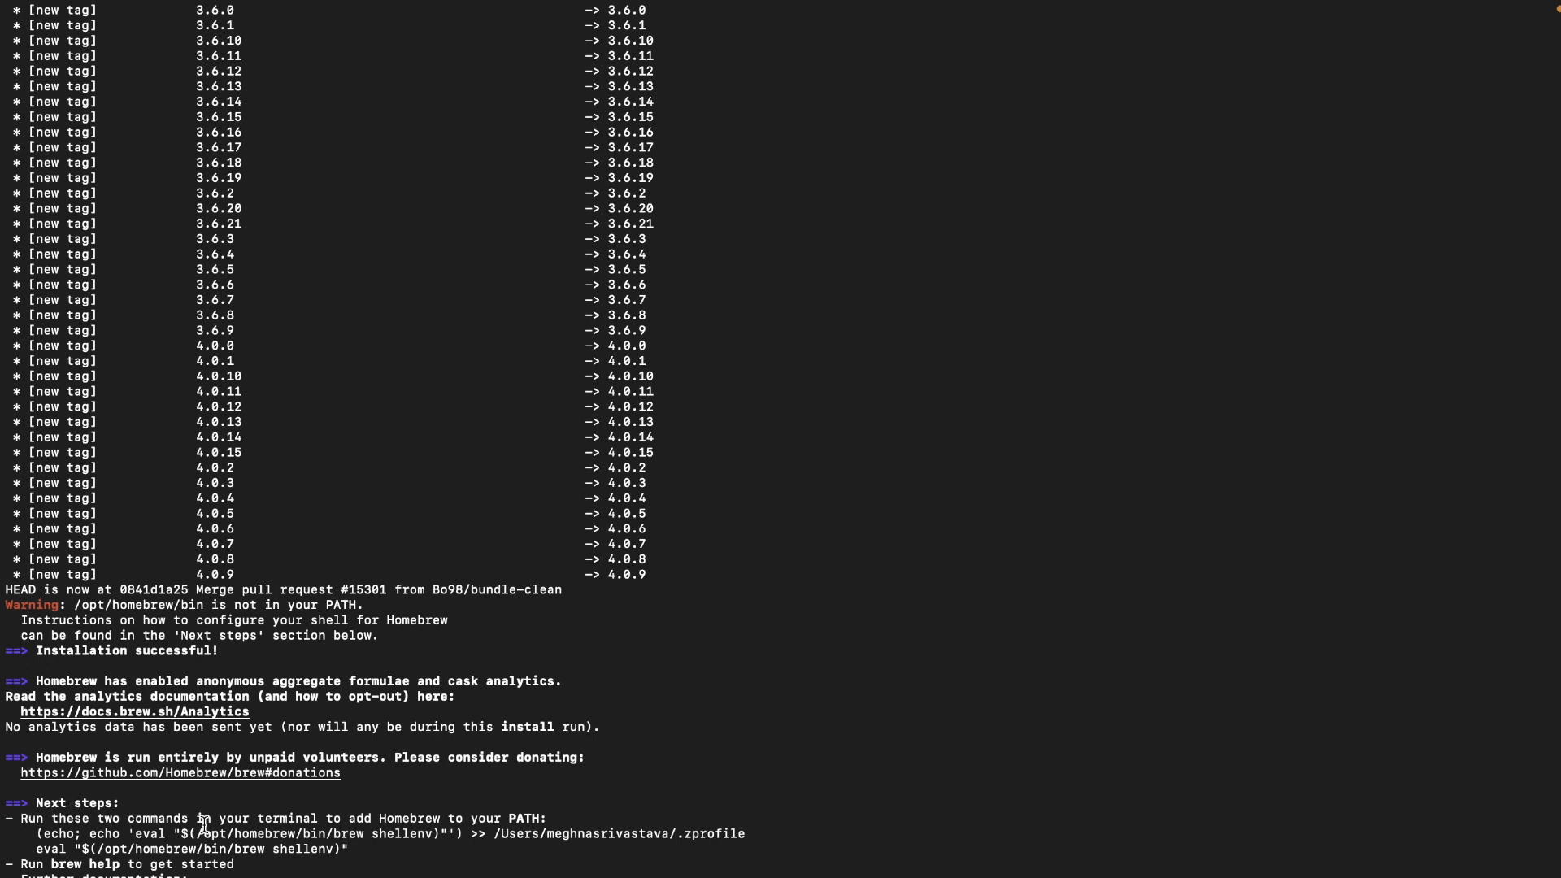
mouse_move(536, 823)
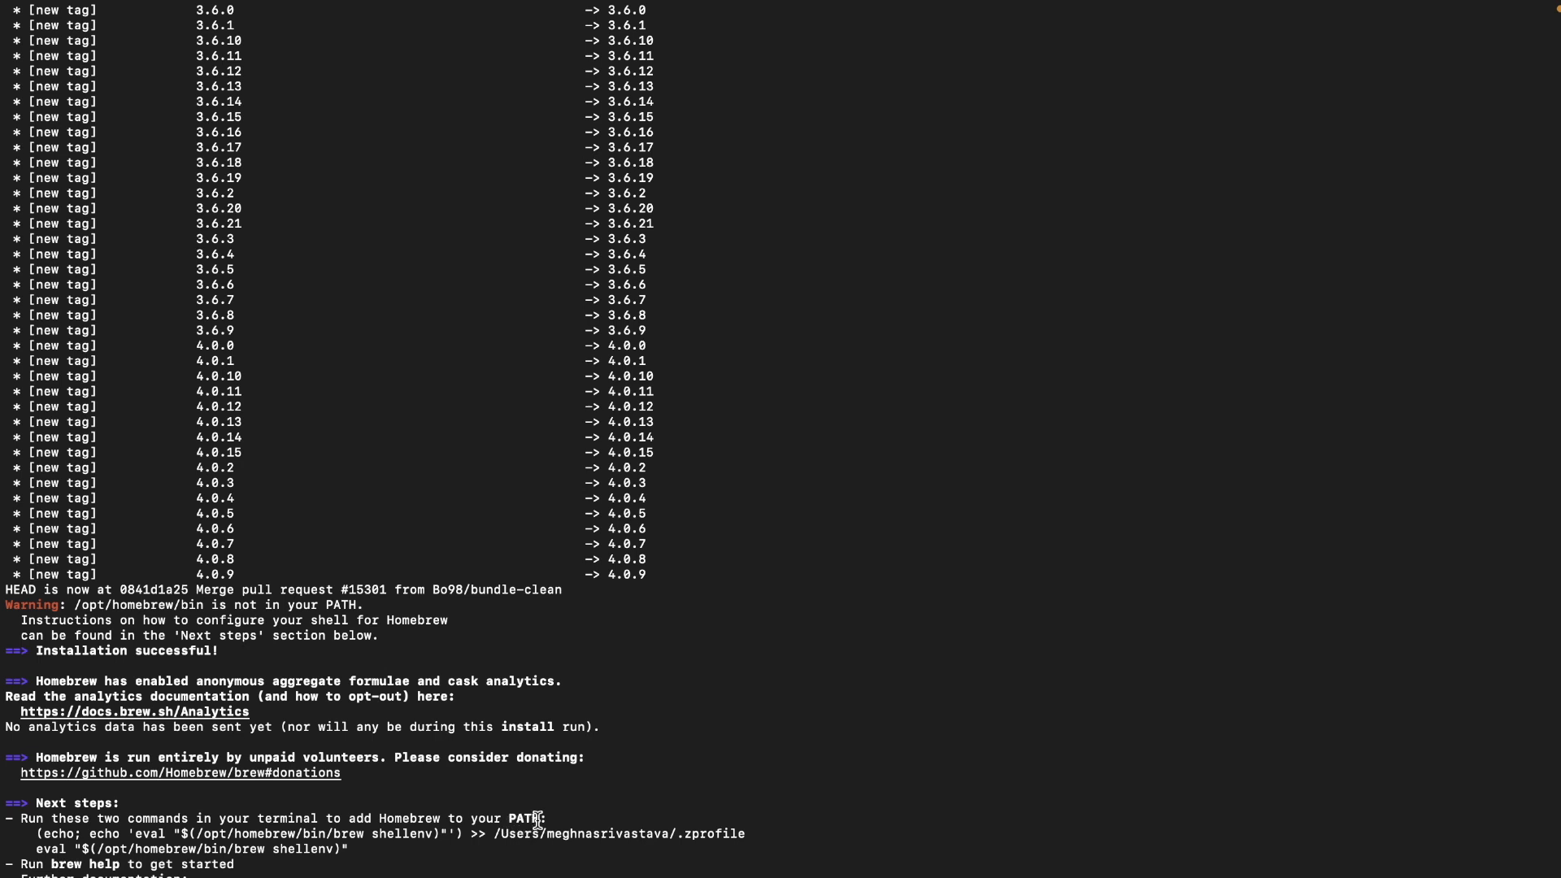